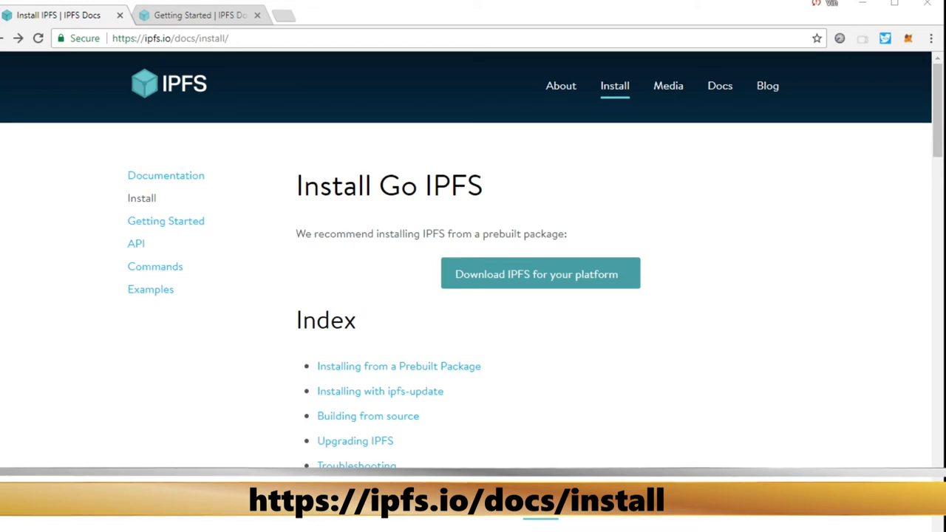
mouse_move(151, 289)
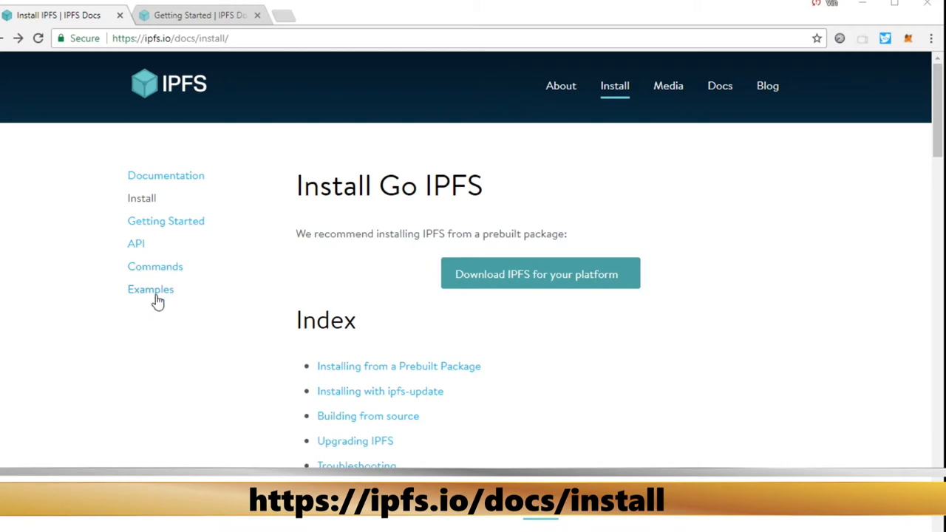
Reach dist.ipfs.io and download go-ipfs v0.4.10 for 64-bit Windows
left_click(539, 273)
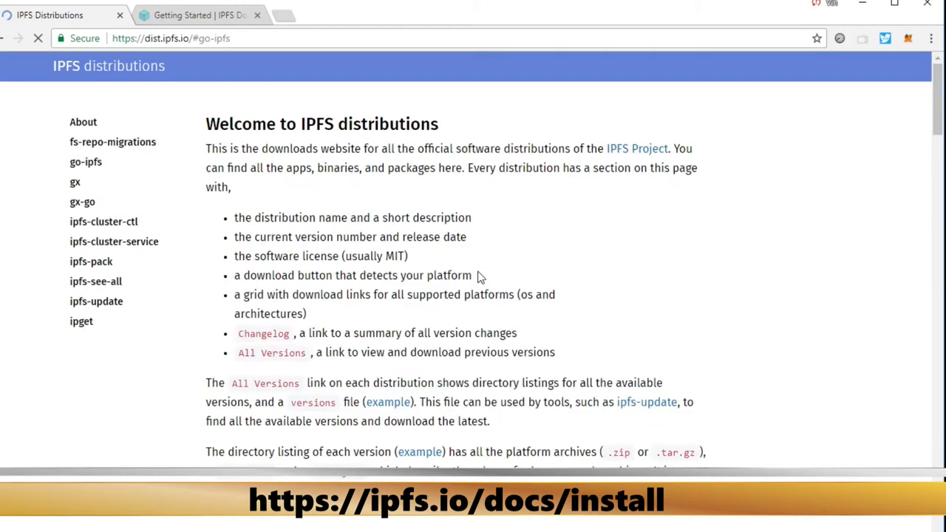
left_click(85, 161)
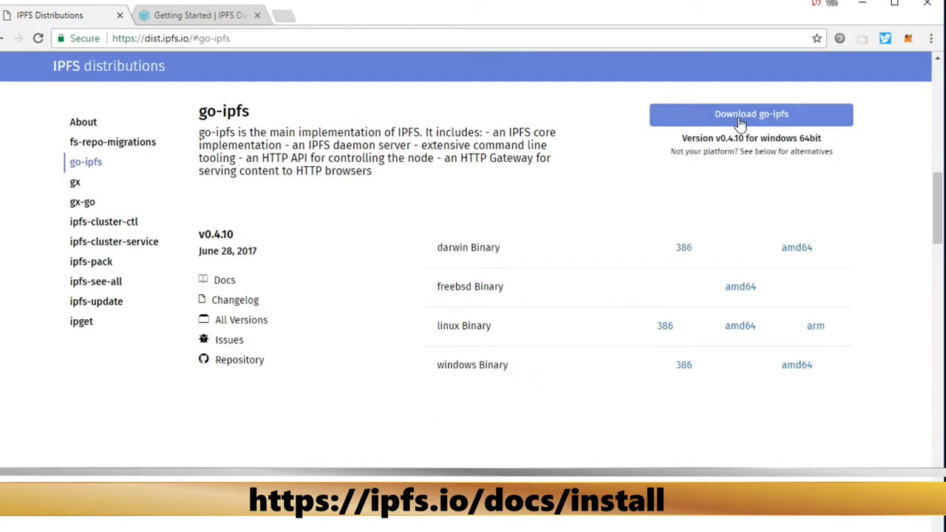
mouse_move(727, 118)
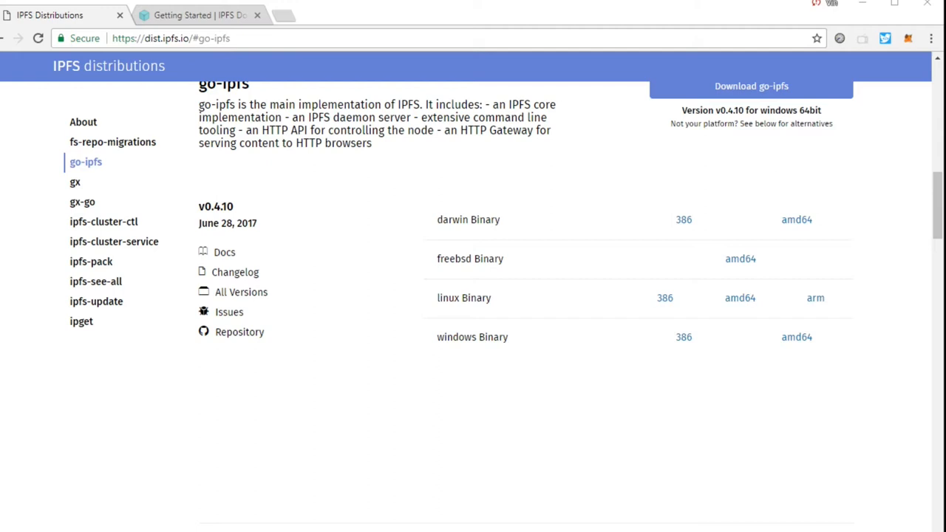
scroll("up", 3)
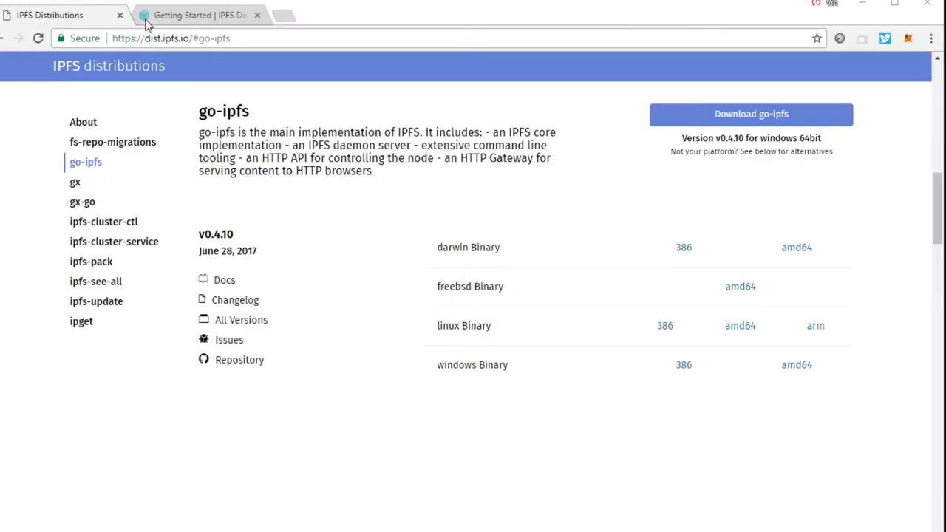
Return to the Getting Started guide and select the 'ipfs init' command text
left_click(198, 15)
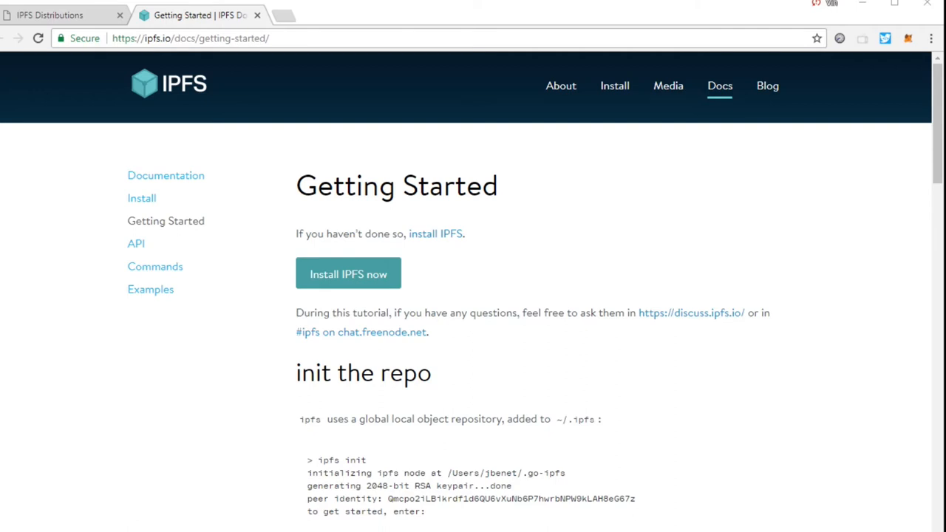
mouse_move(372, 419)
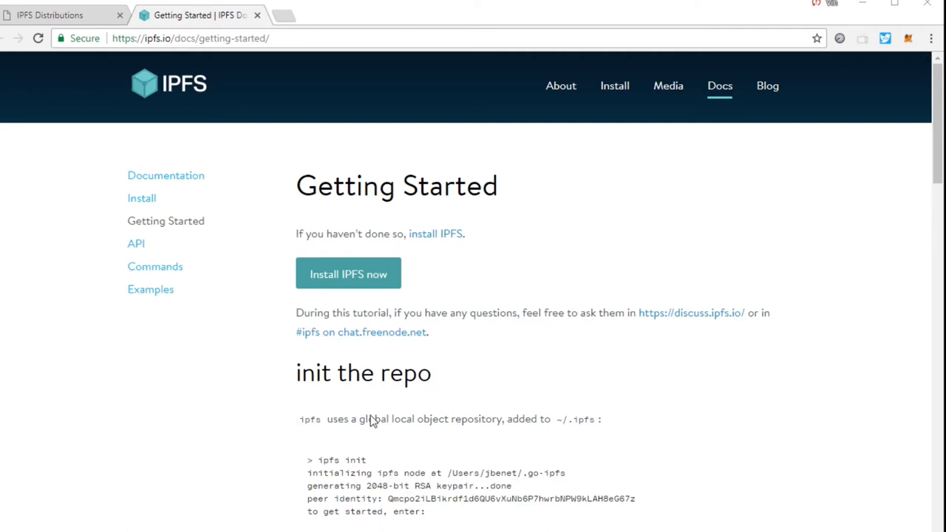
mouse_move(476, 273)
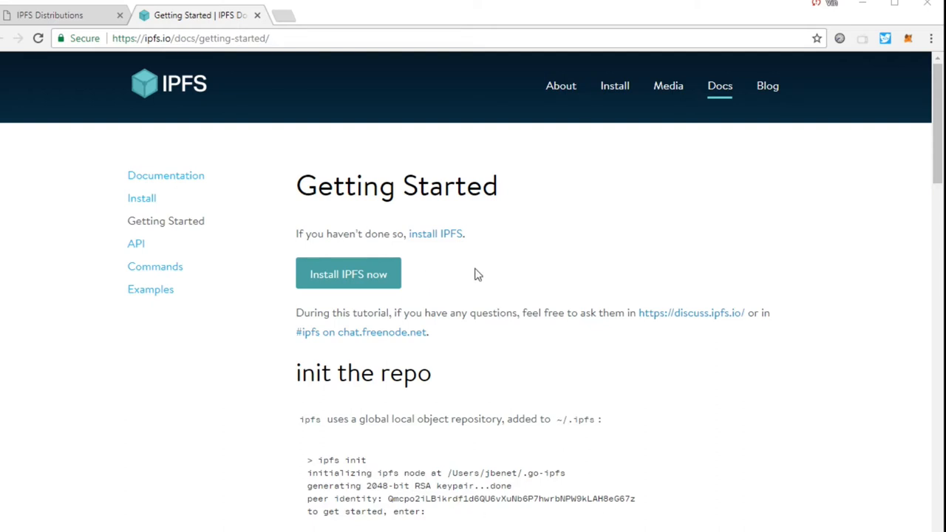
mouse_move(399, 453)
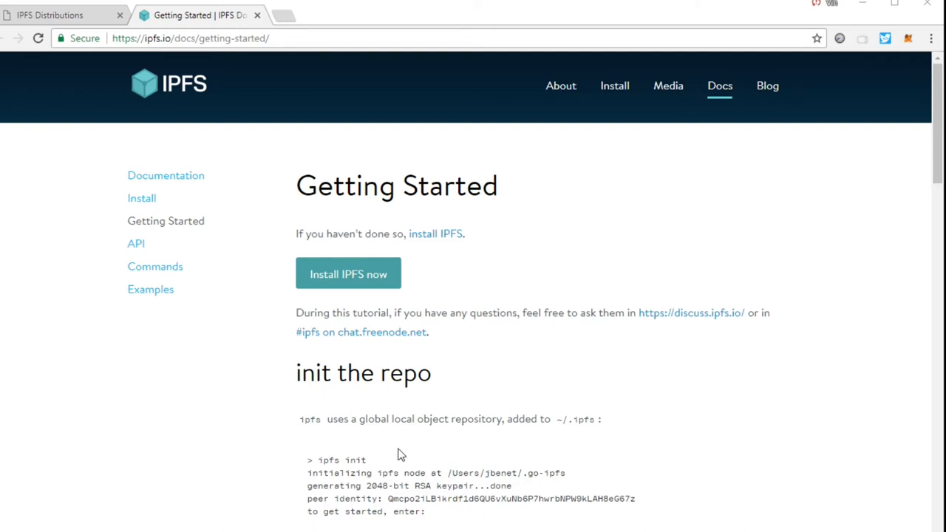
double_click(340, 459)
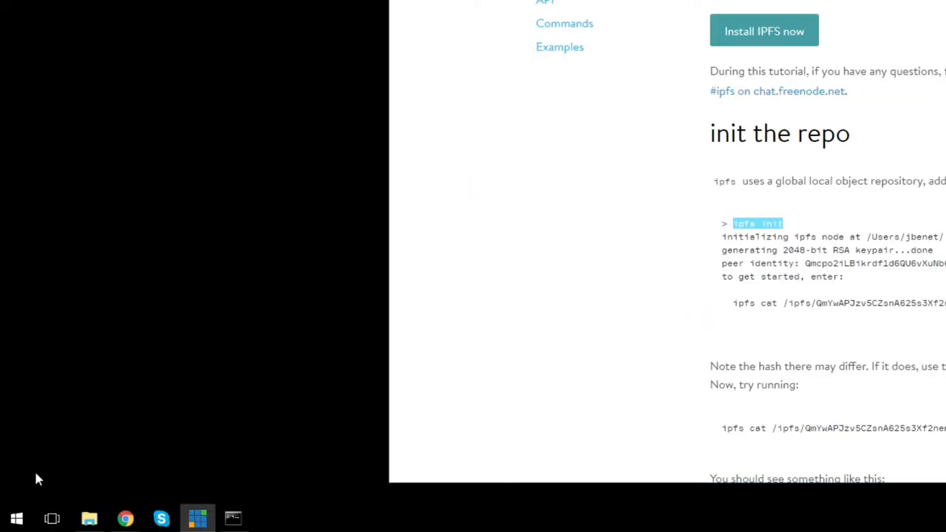
Launch cmd and run ipfs.exe init, generating the node's keypair and peer identity
left_click(16, 518)
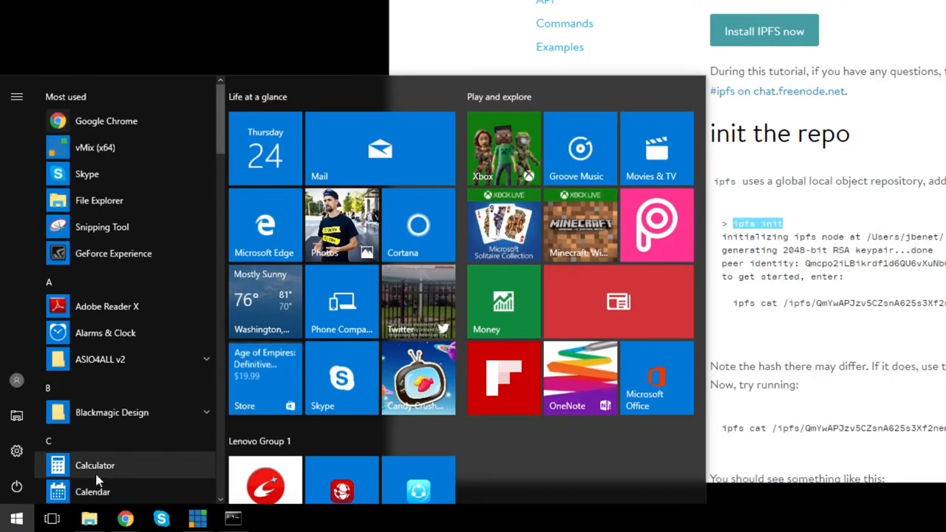
type("cmd")
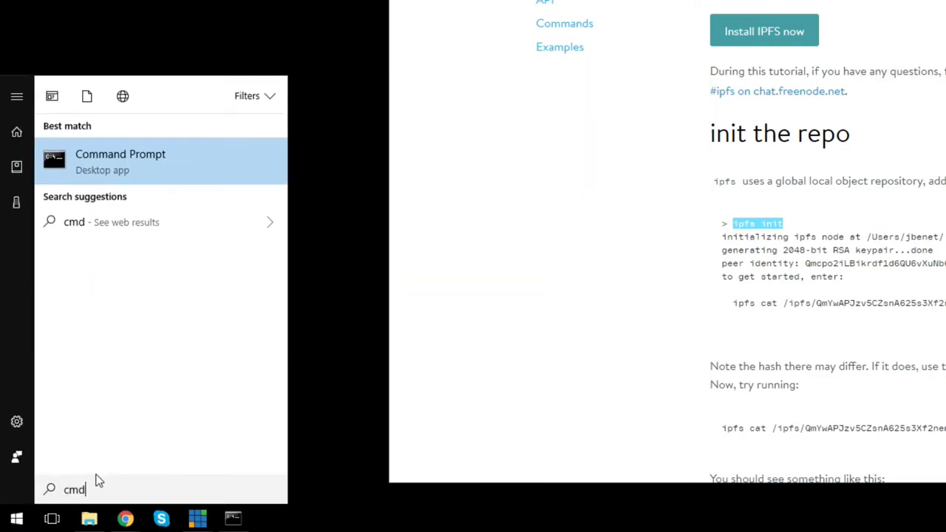
mouse_move(207, 195)
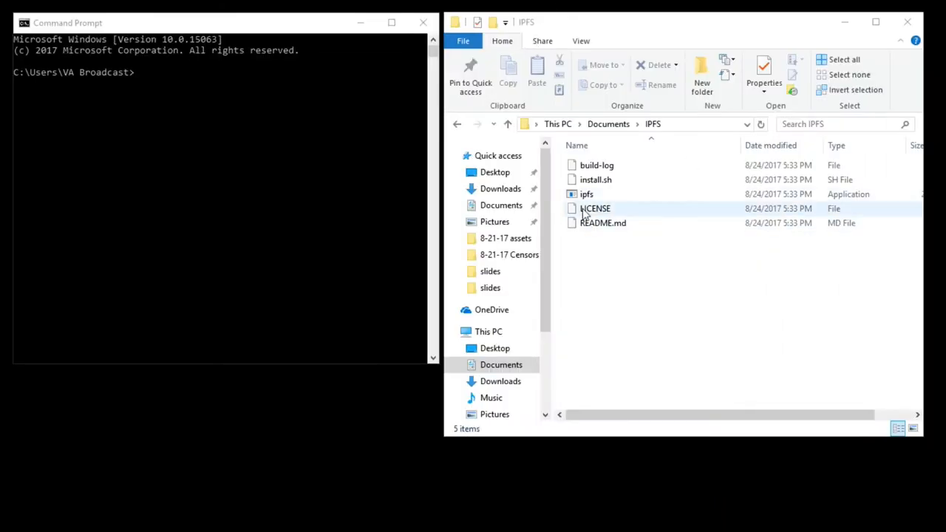
left_click(585, 194)
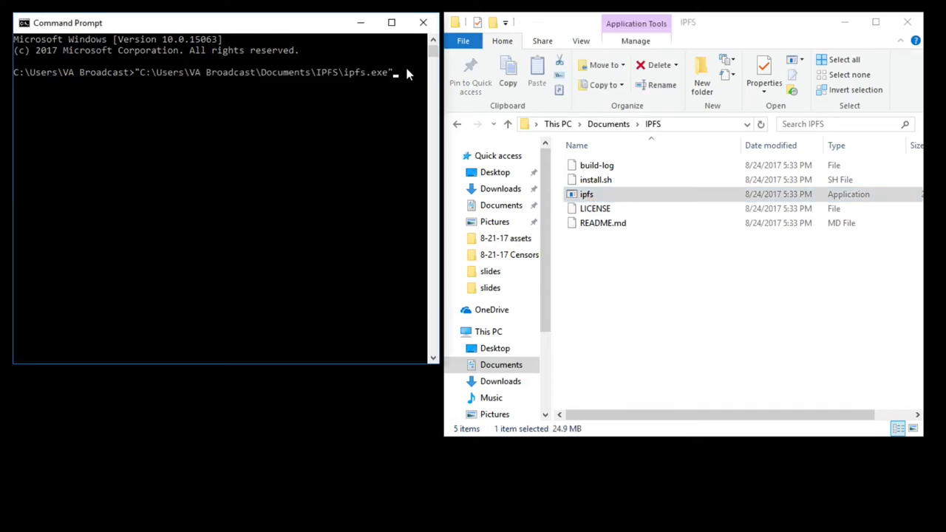
type("in")
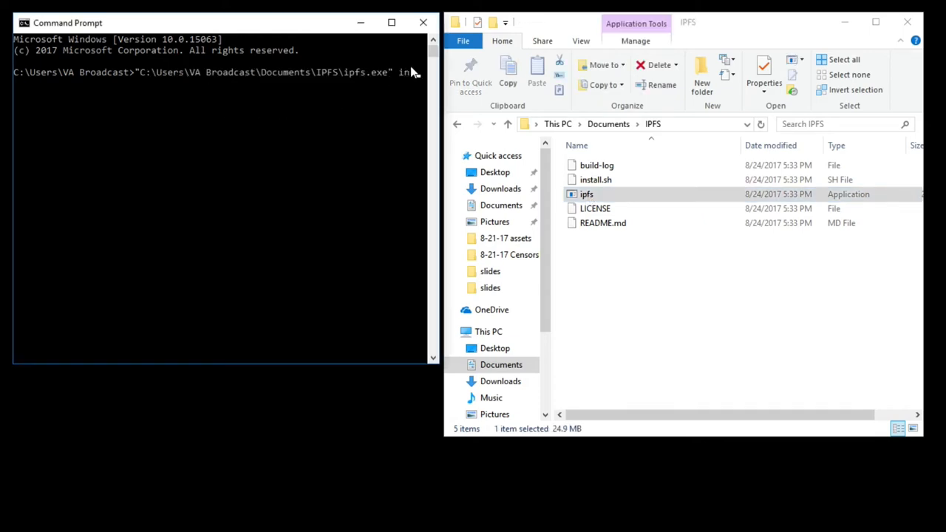
key("Return")
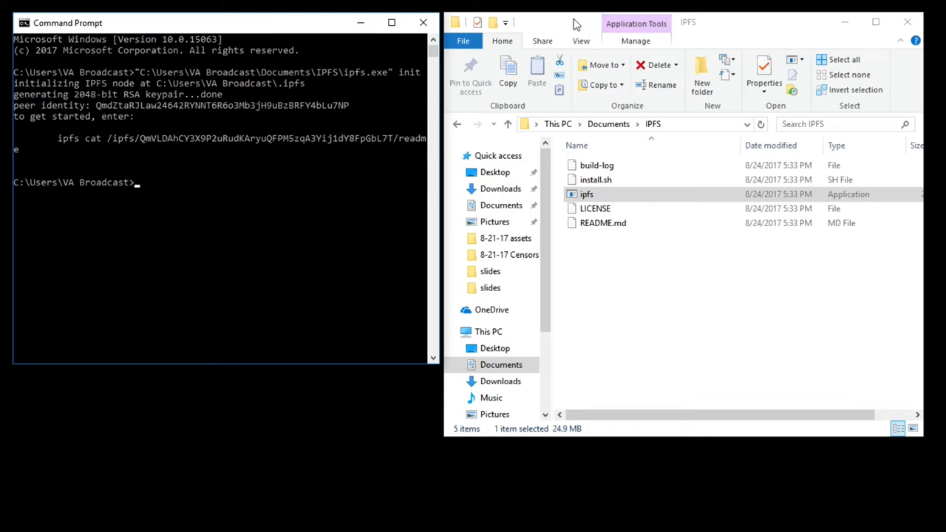
mouse_move(215, 120)
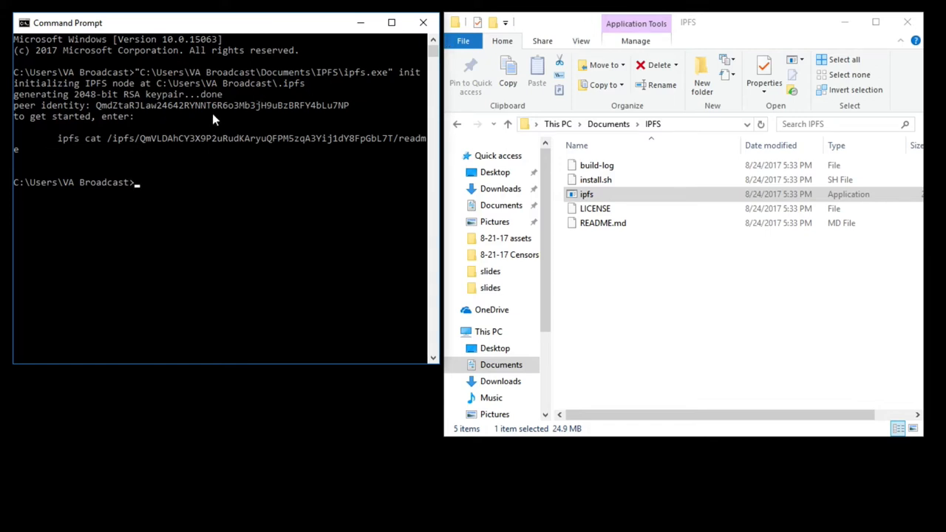
mouse_move(89, 146)
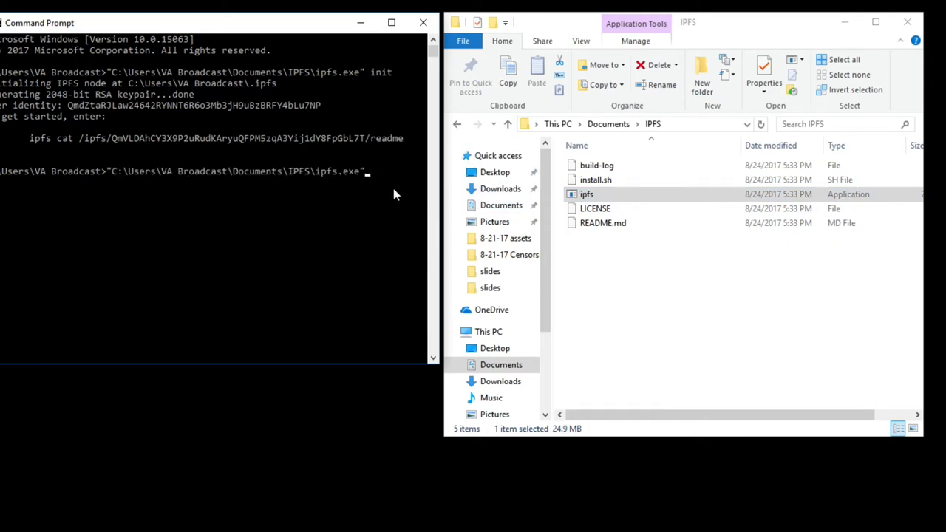
mouse_move(386, 180)
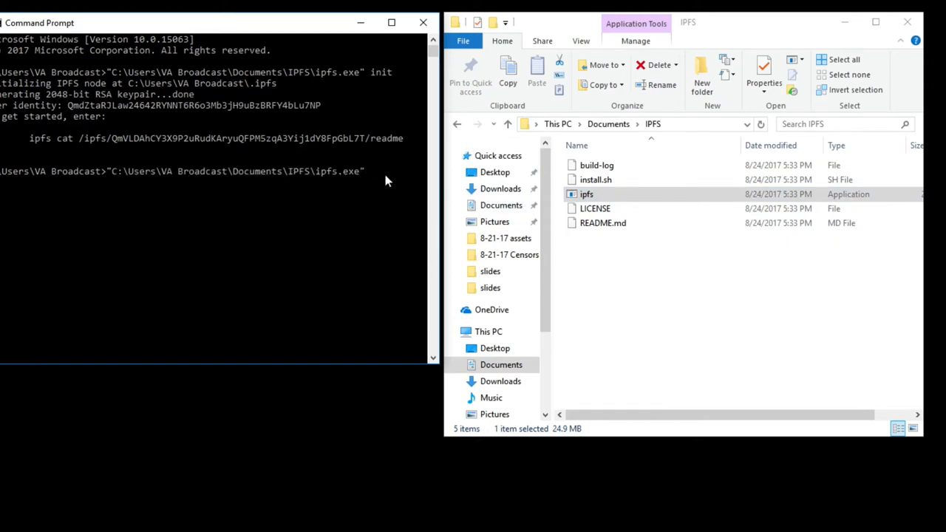
Run ipfs.exe cat /ipfs/QmVLDA…/readme to print the IPFS welcome readme
type("cat /ipfs/QmVLDAhCY3X9P2uRudKAryuQFPM5zqA3Yij1dY8FpGbL7T/readme")
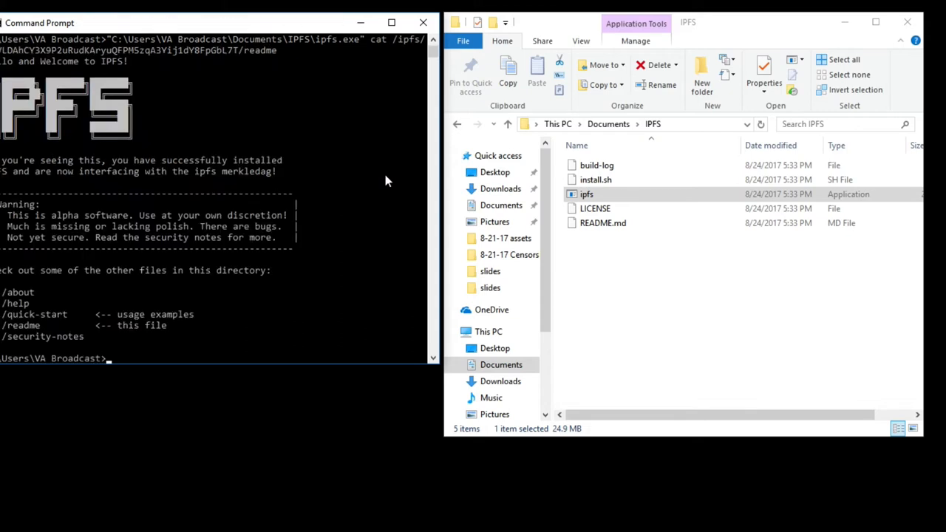
mouse_move(385, 116)
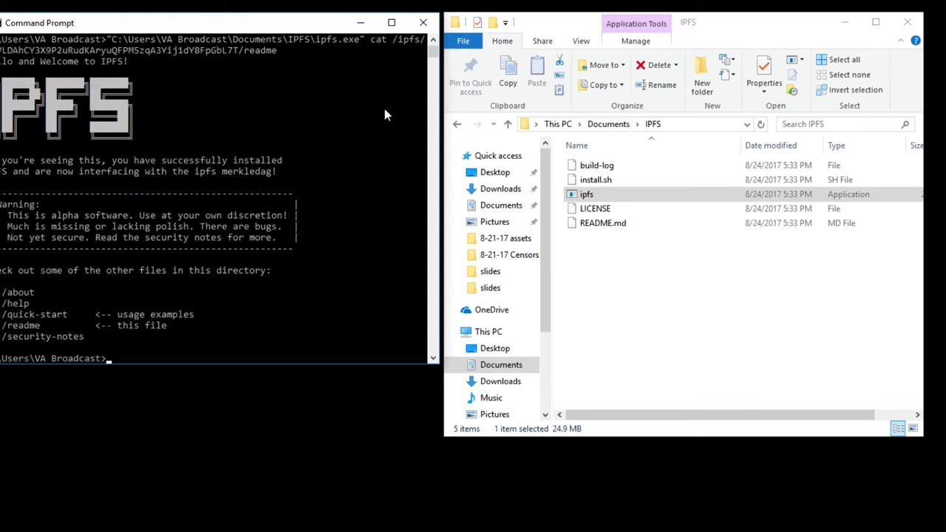
mouse_move(687, 44)
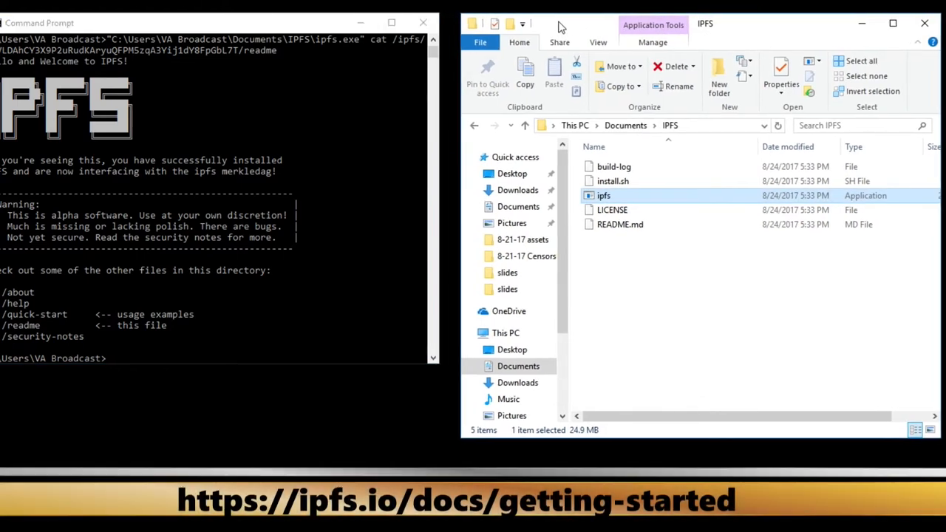
Start ipfs.exe daemon and allow it through the firewall on private and public networks
left_click(222, 23)
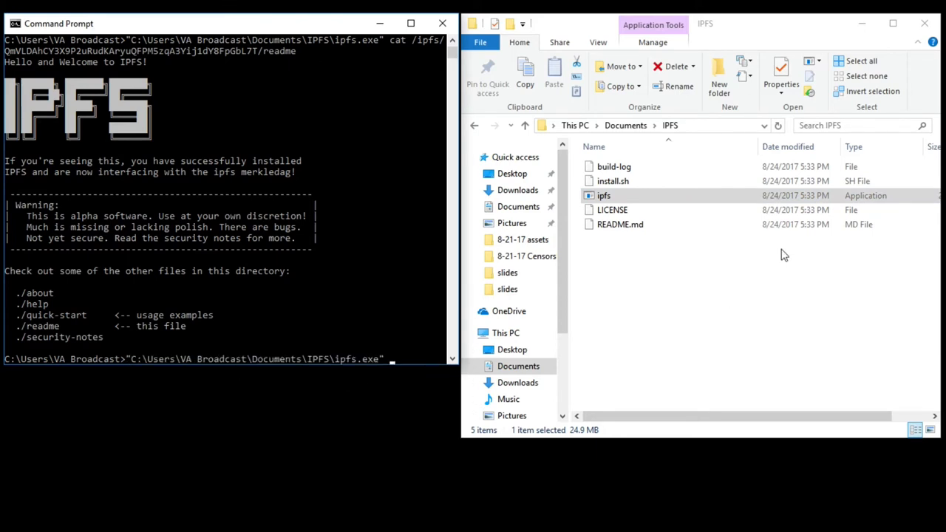
type("daemon")
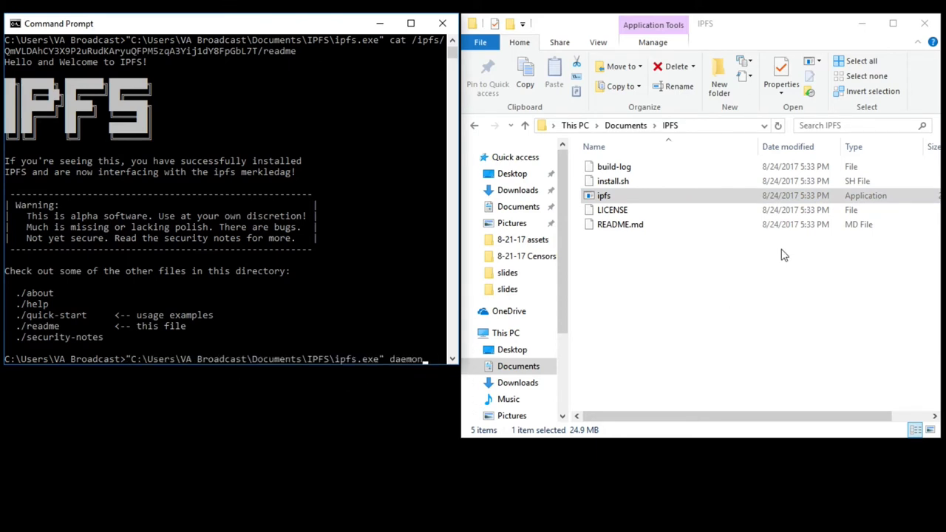
key("Return")
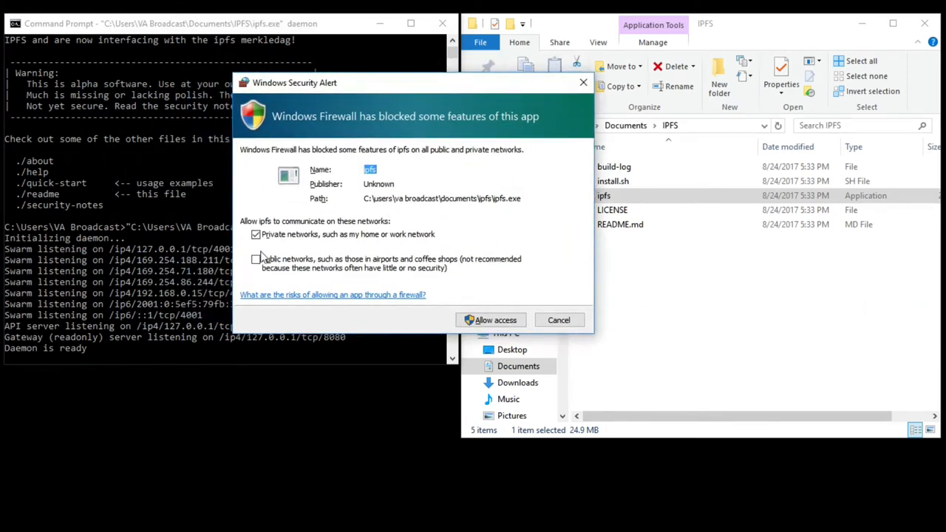
left_click(256, 259)
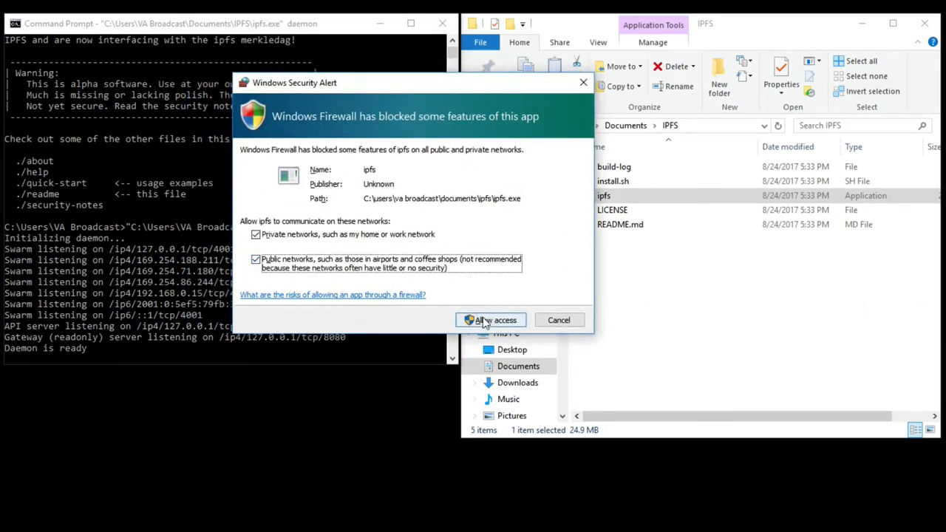
left_click(491, 320)
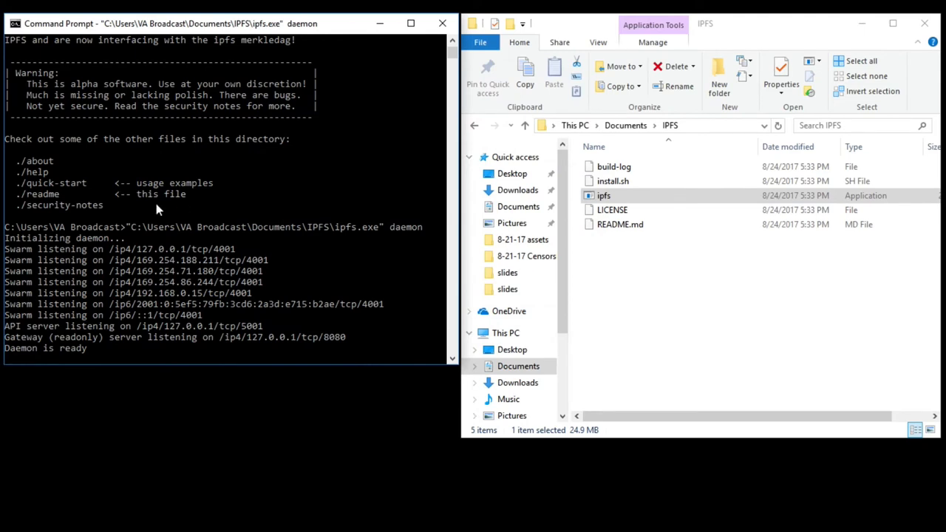
mouse_move(269, 306)
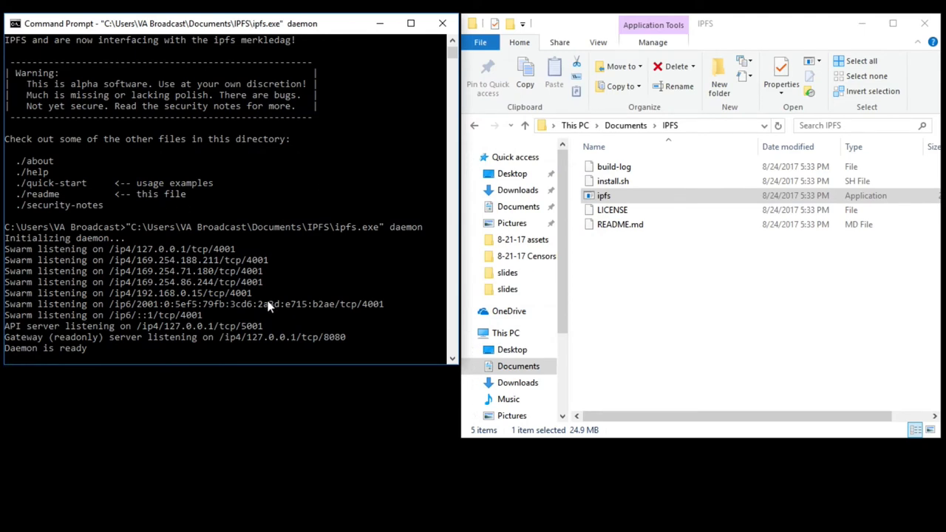
mouse_move(352, 470)
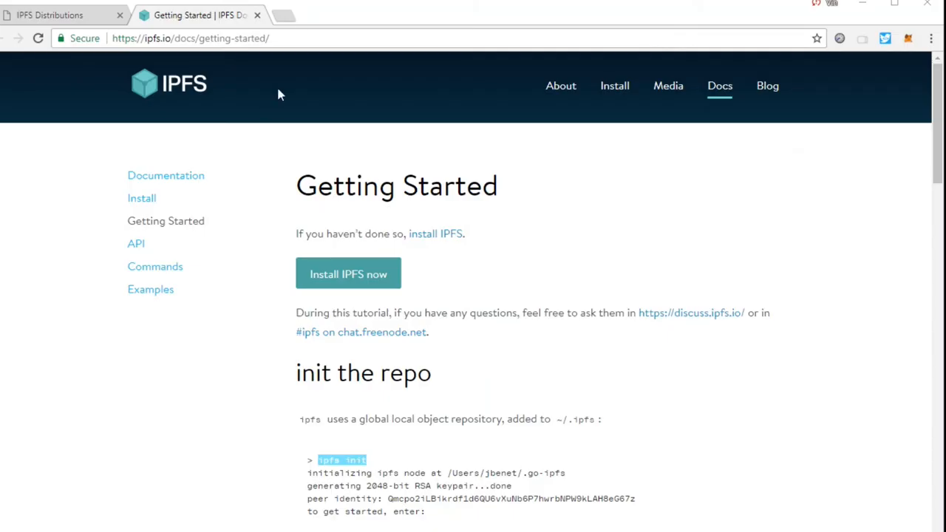
scroll("down", 3)
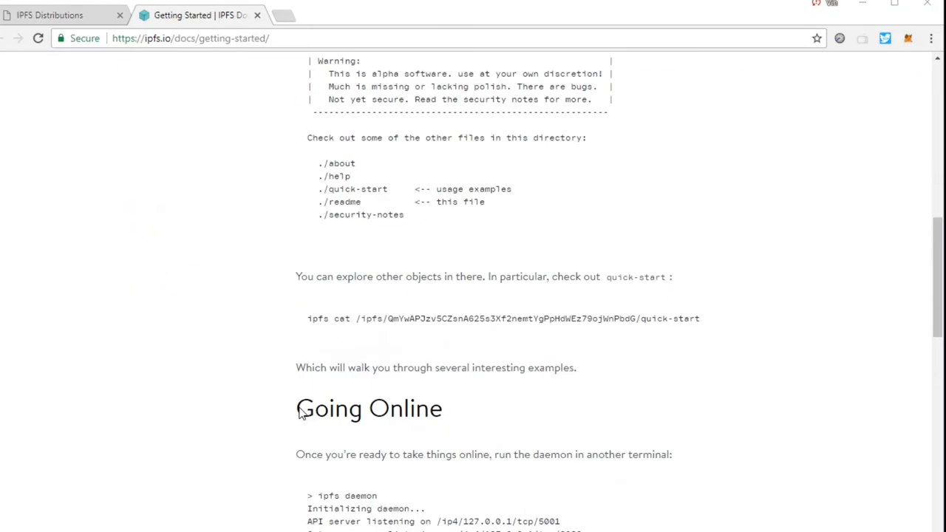
scroll("down", 3)
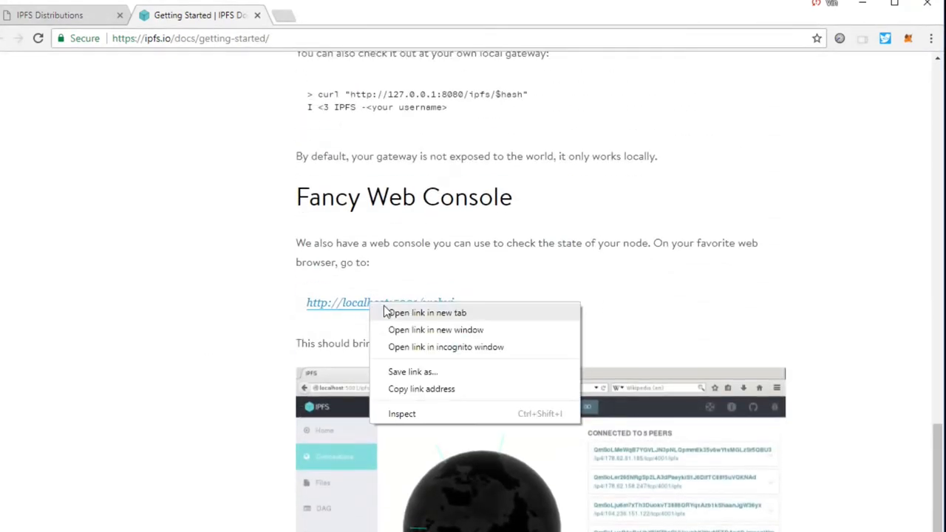
left_click(426, 313)
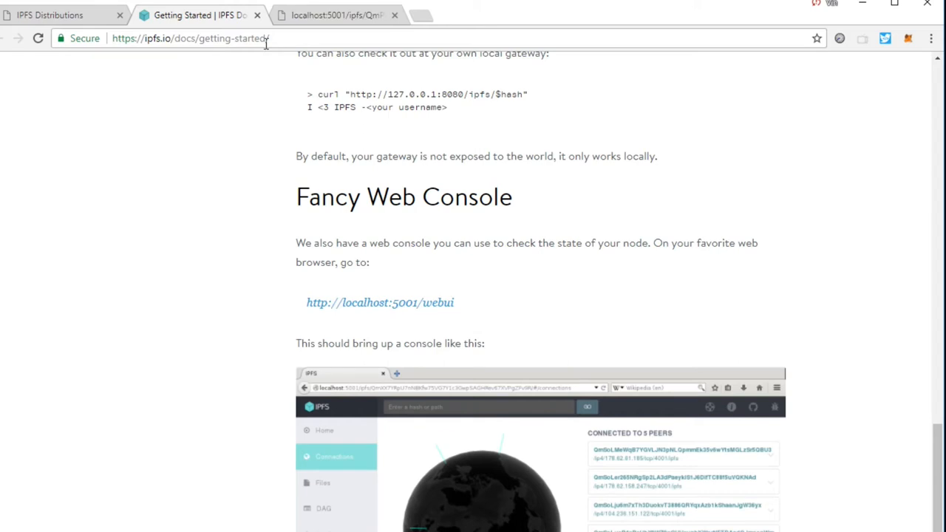
left_click(337, 15)
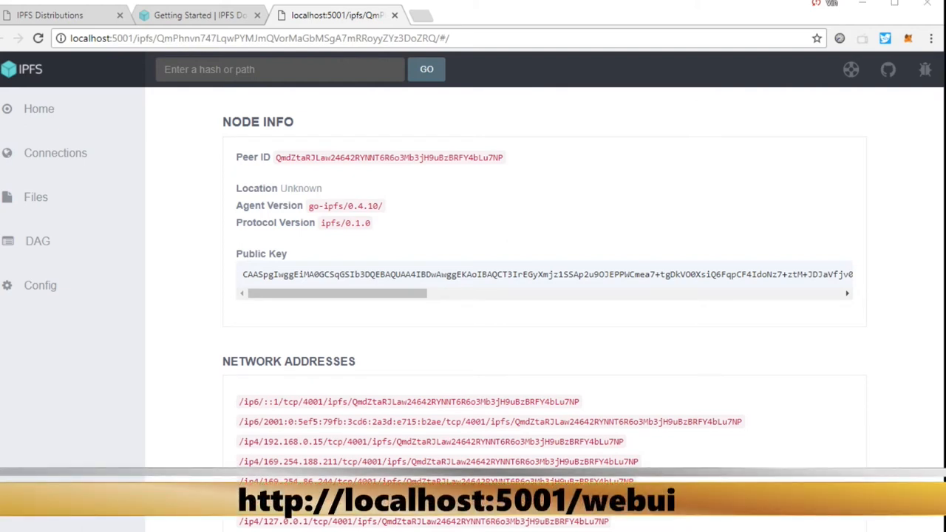
mouse_move(56, 153)
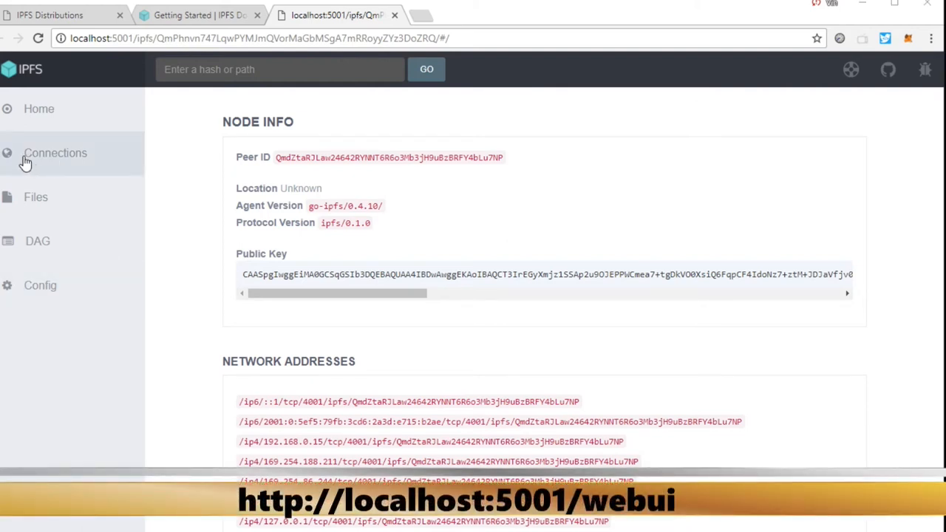
View the Connections globe listing about 174 connected peers
left_click(55, 152)
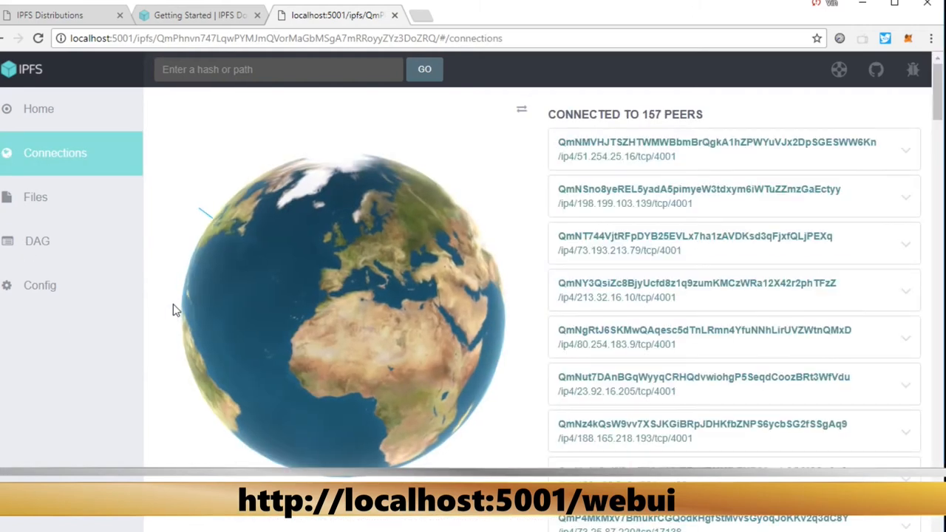
mouse_move(183, 361)
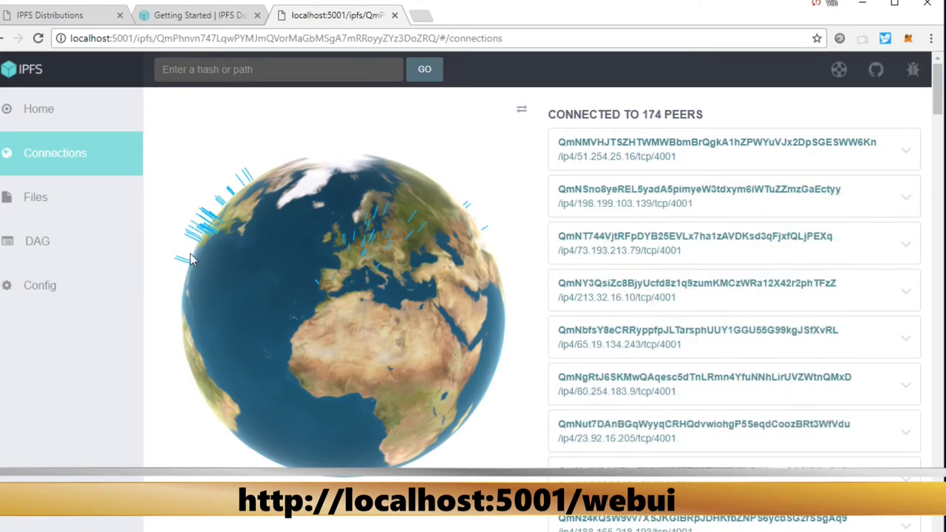
left_click(35, 197)
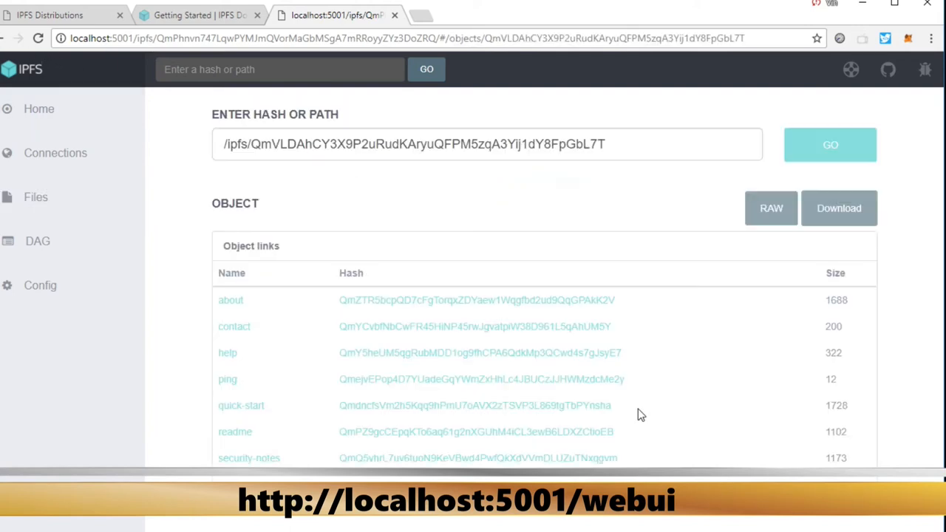
mouse_move(235, 479)
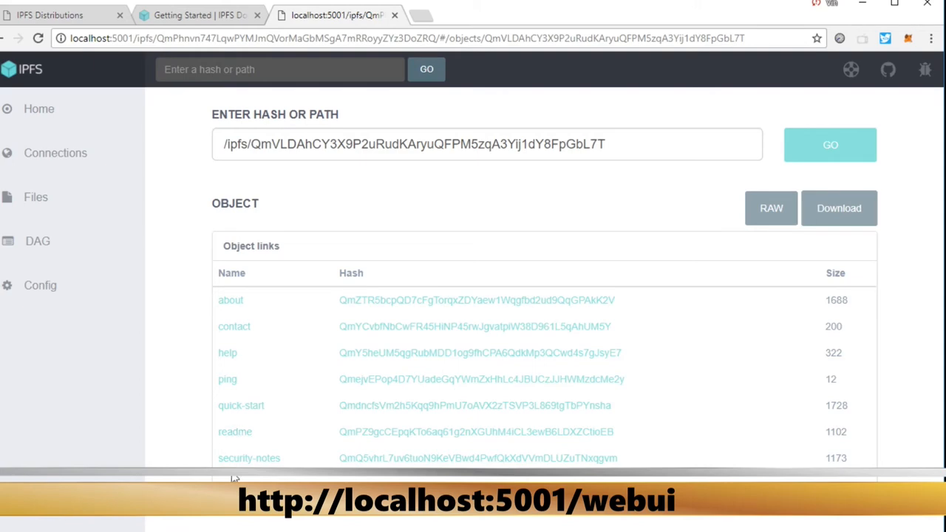
mouse_move(231, 303)
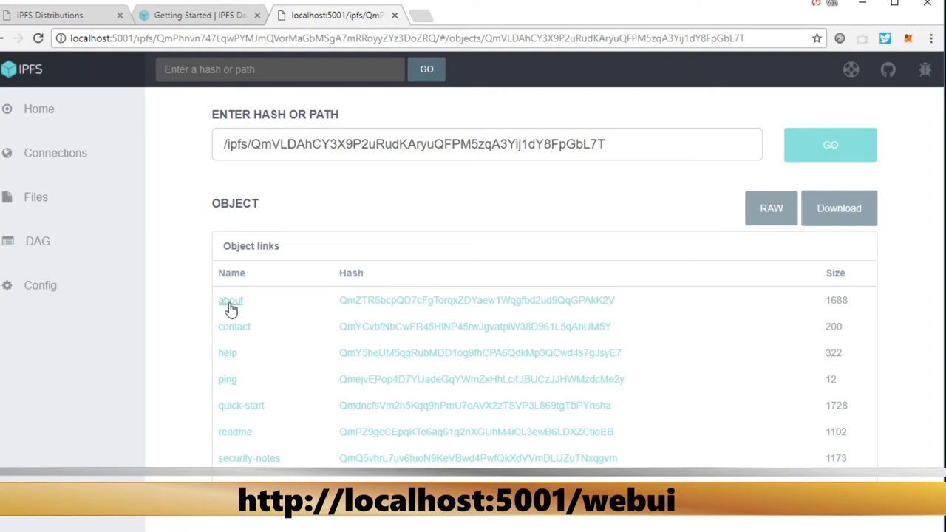
Follow the welcome directory's 'about' link to read its object text
left_click(230, 300)
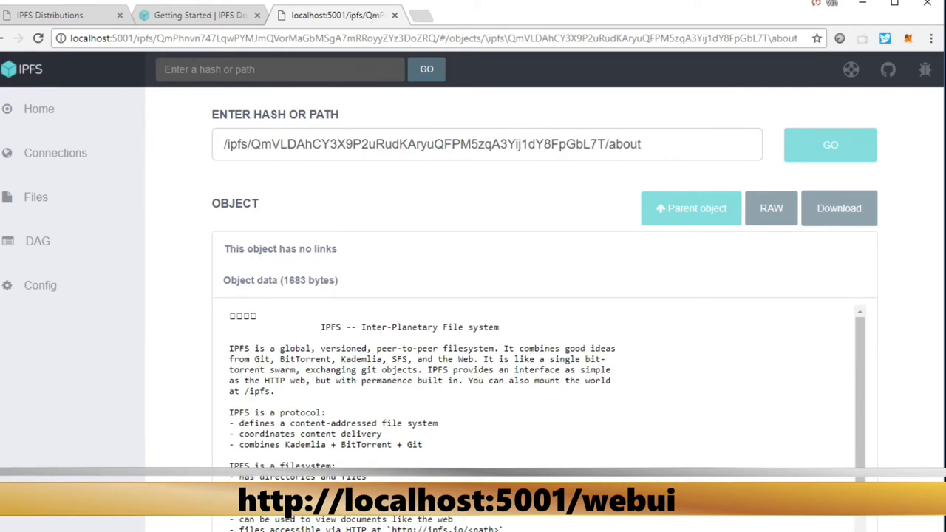
mouse_move(820, 151)
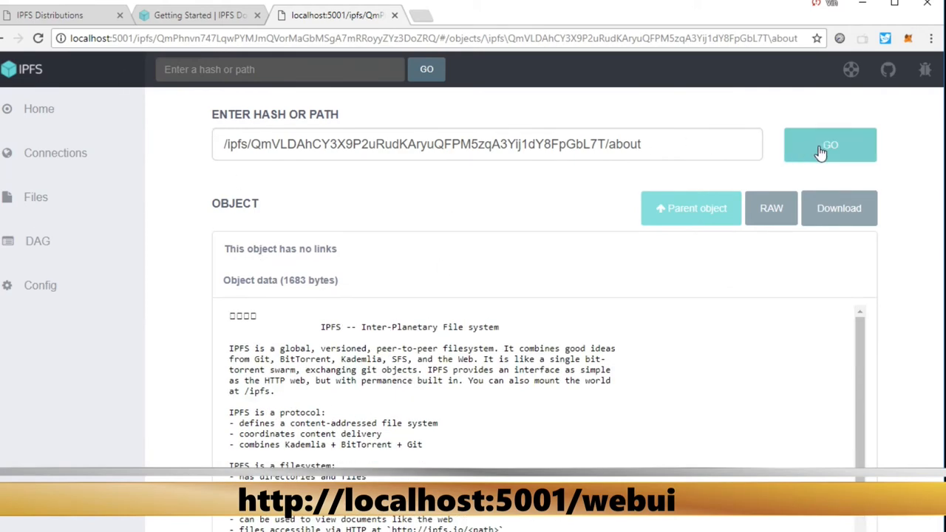
mouse_move(207, 184)
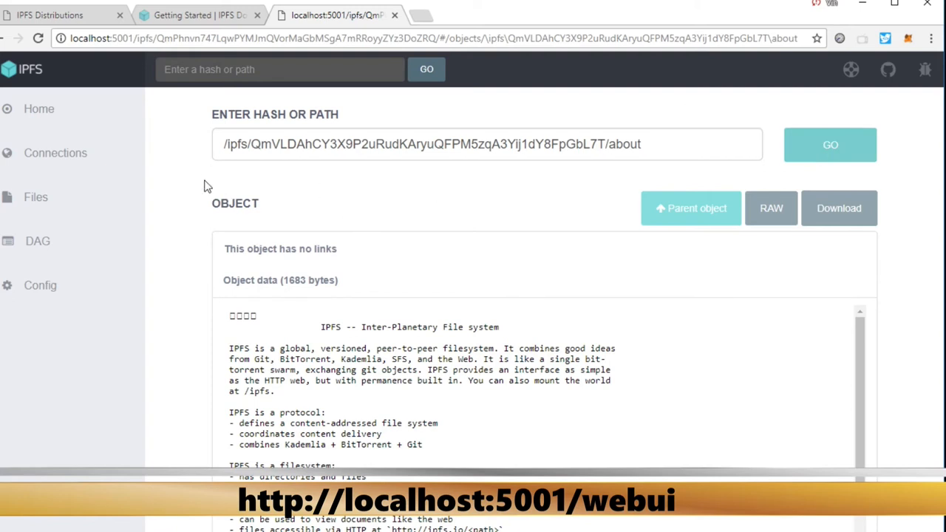
mouse_move(6, 57)
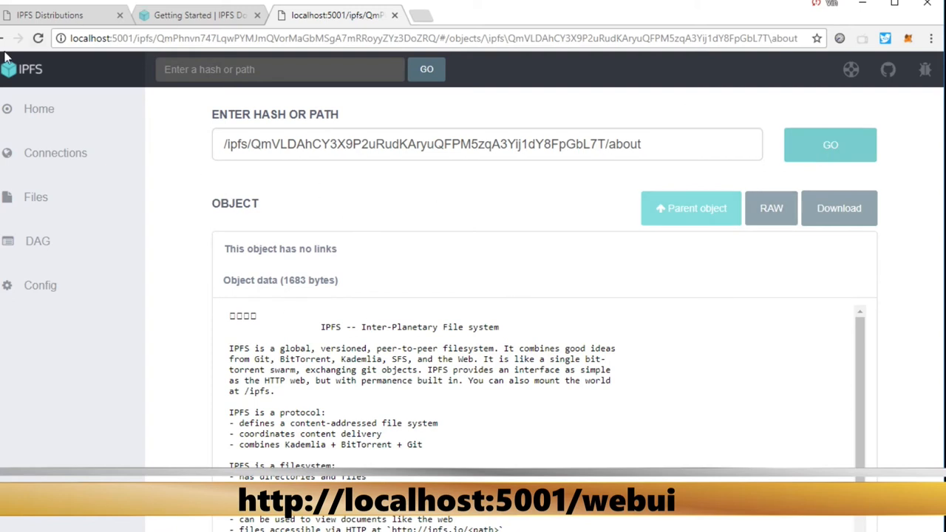
left_click(36, 196)
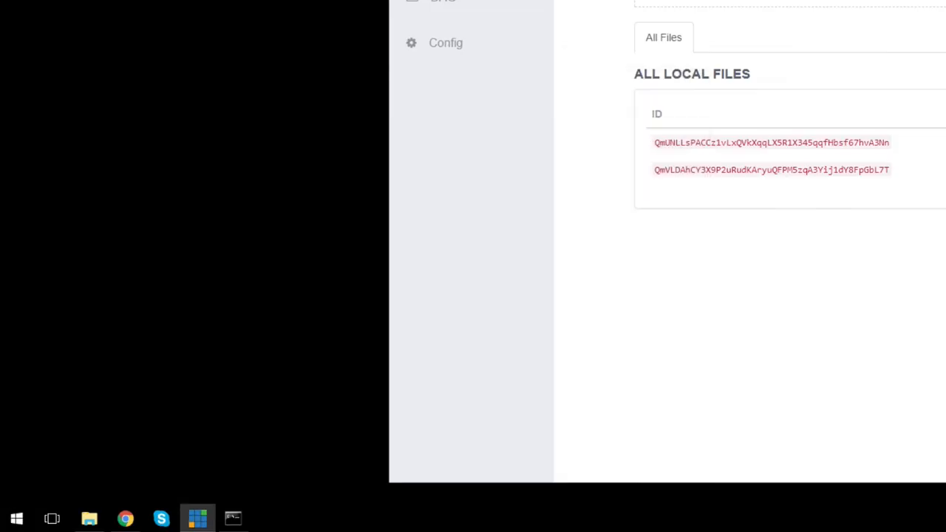
Start a fresh Command Prompt holding the full path to ipfs.exe
left_click(16, 517)
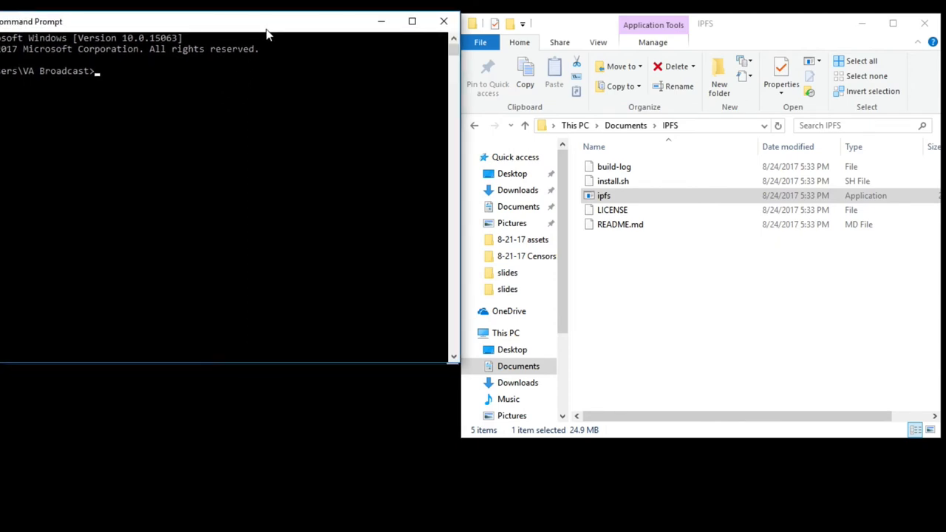
mouse_move(695, 277)
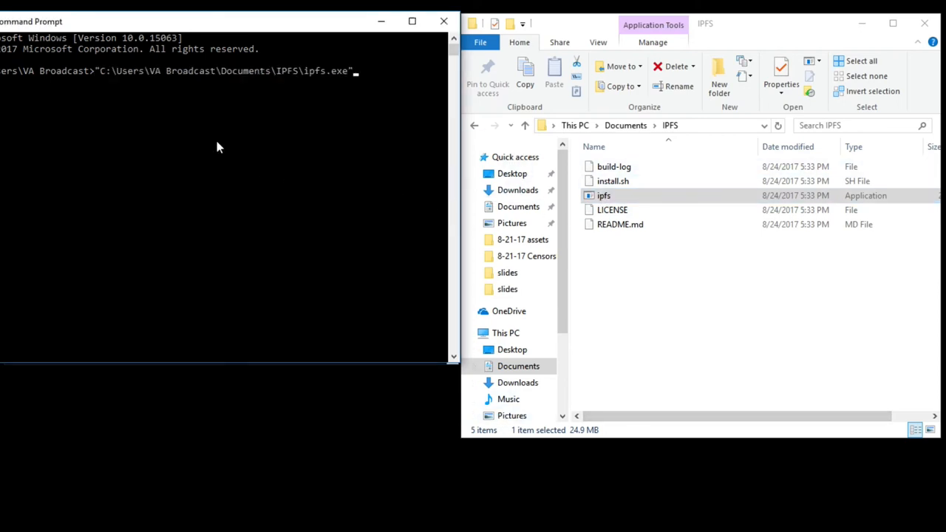
left_click(508, 399)
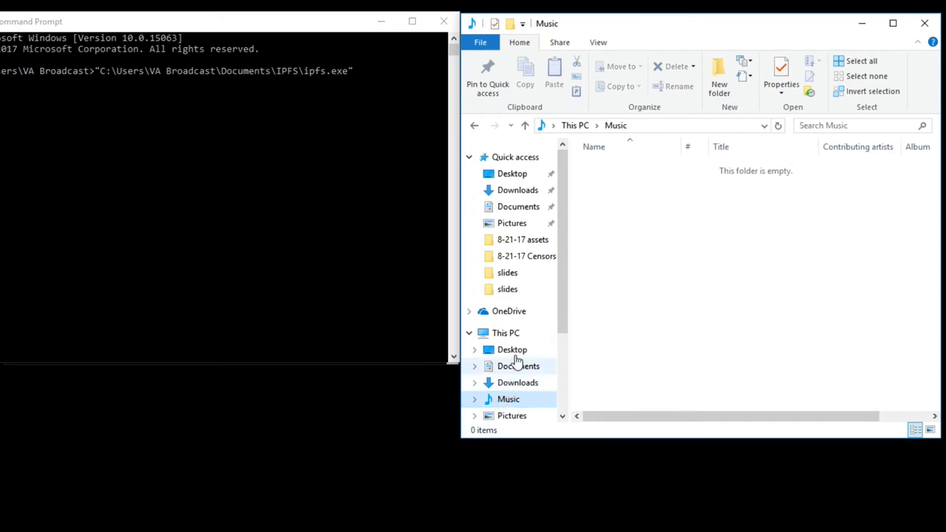
mouse_move(514, 157)
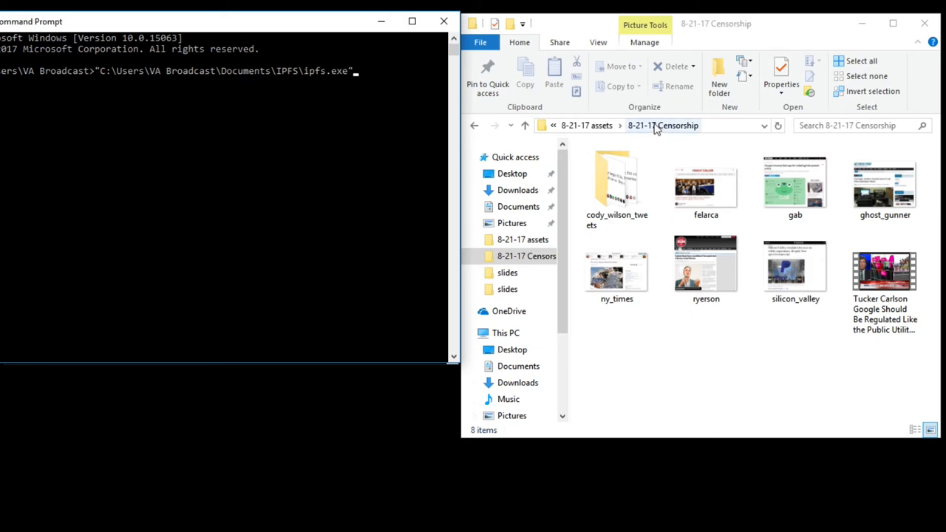
Extend the command to ipfs.exe add -r on the 8-21-17 Censorship folder
left_click(585, 125)
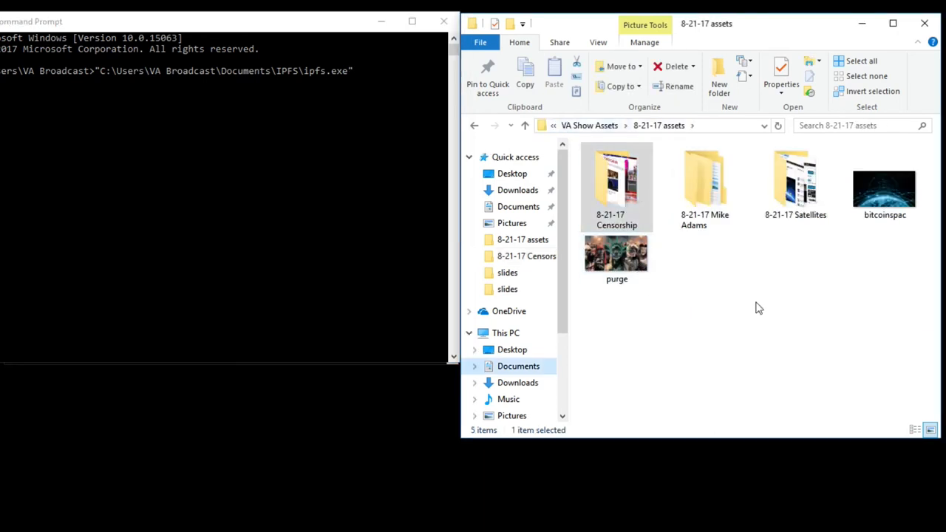
left_click(222, 71)
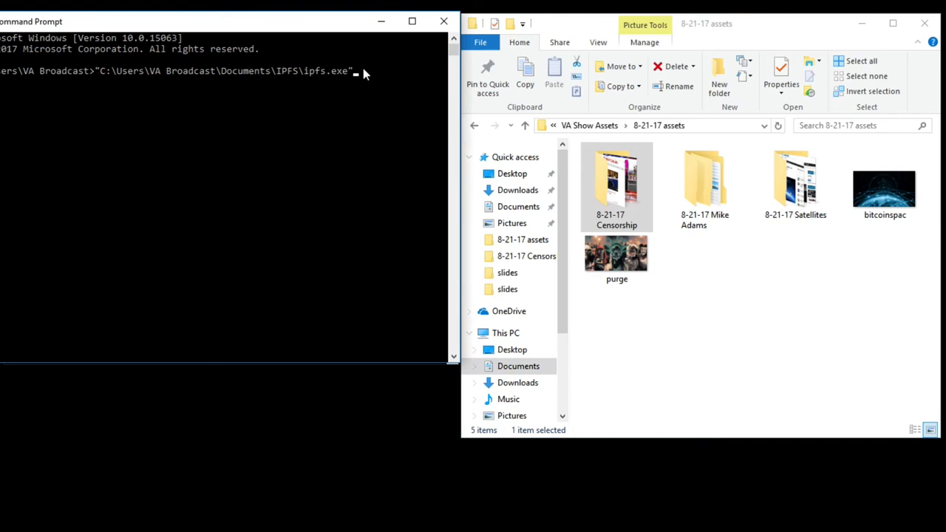
type("add")
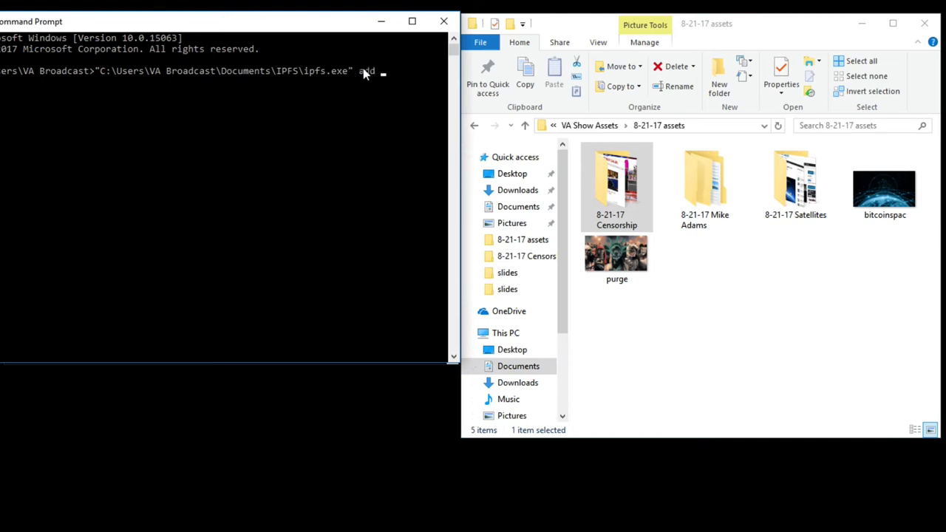
type("-r")
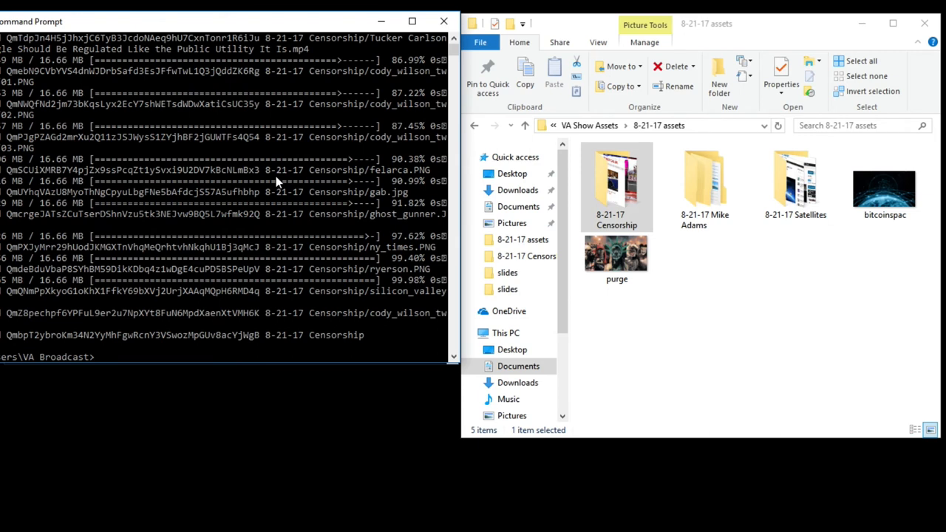
mouse_move(81, 311)
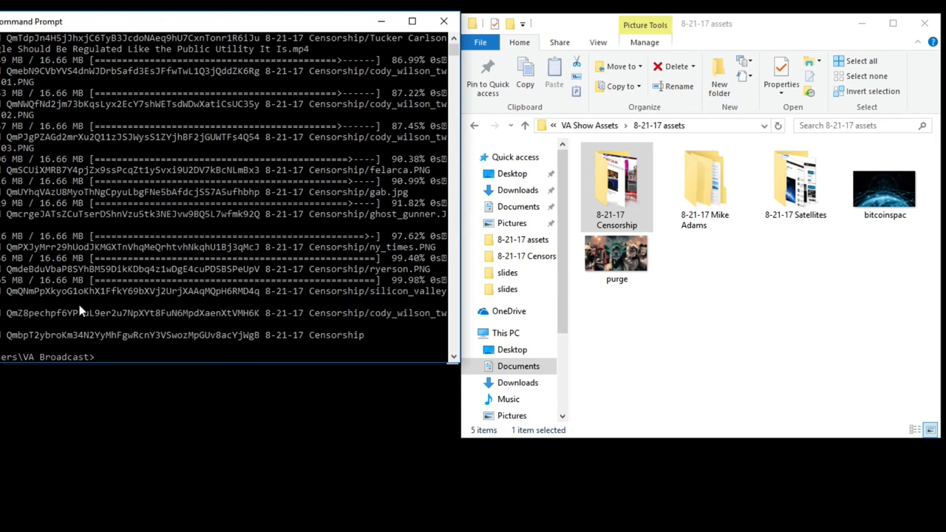
mouse_move(259, 340)
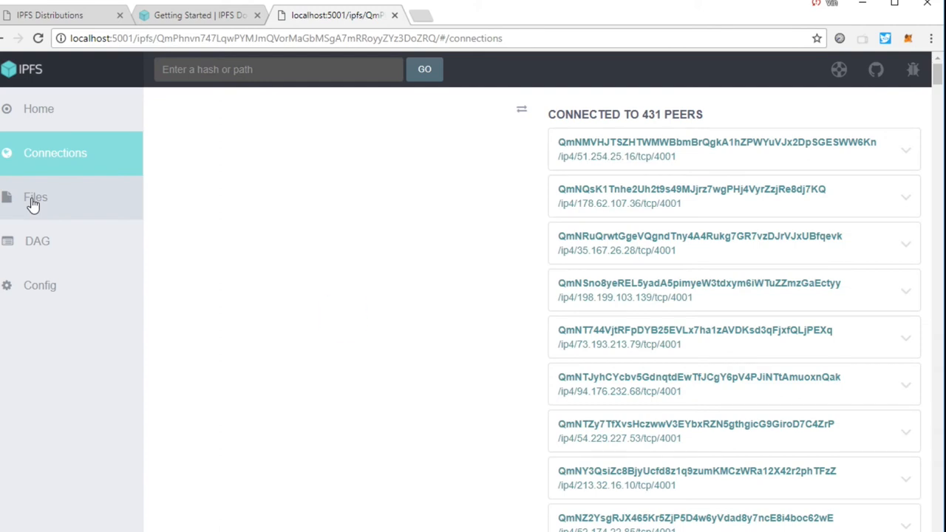
Show the Files page listing All Local Files, now including the newly added folder
left_click(36, 198)
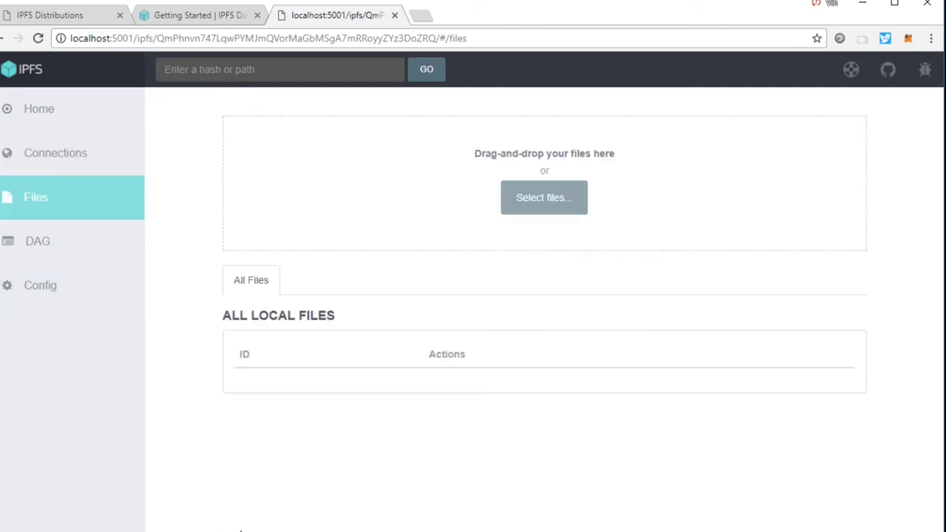
mouse_move(240, 435)
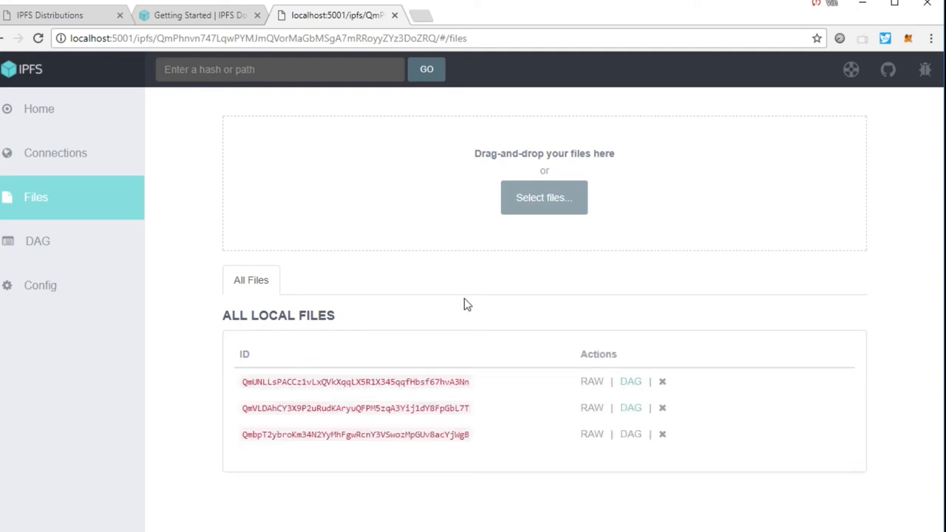
mouse_move(594, 440)
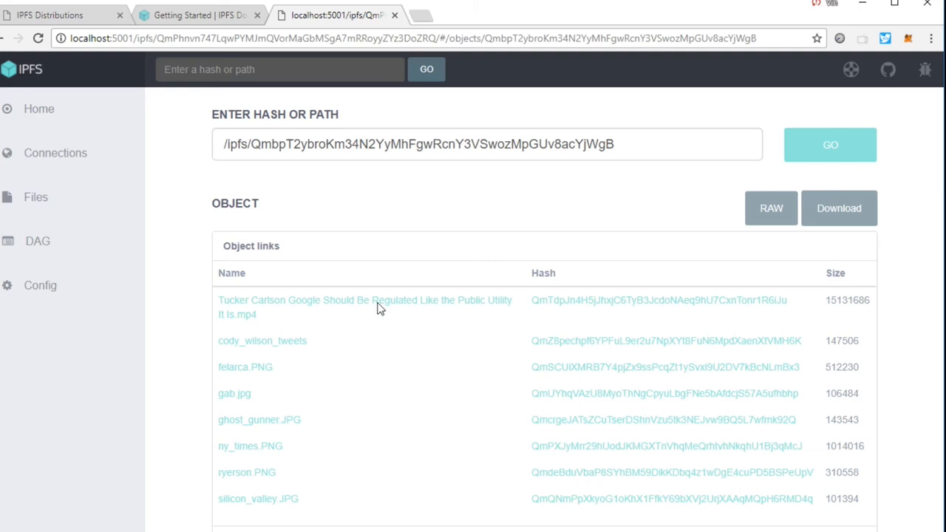
mouse_move(287, 305)
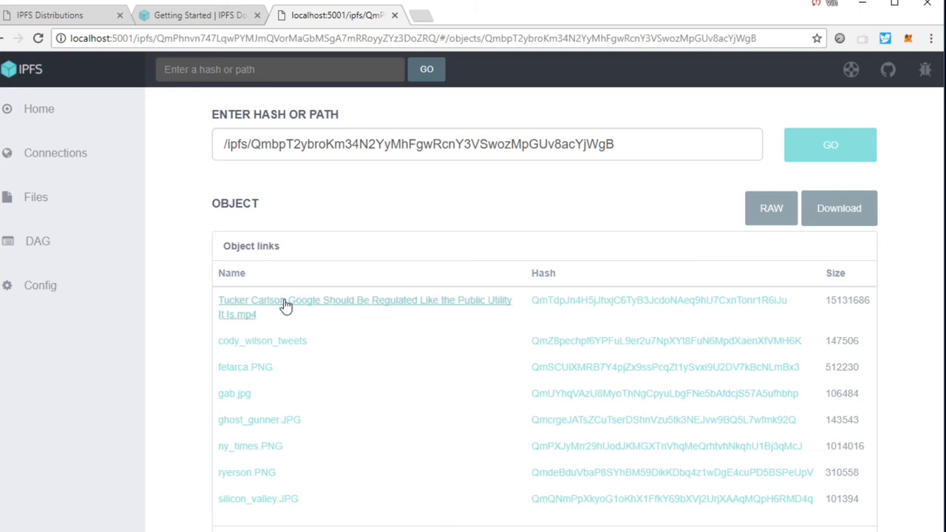
View the .mp4's 262158-byte chunk links and select its full object path
left_click(363, 300)
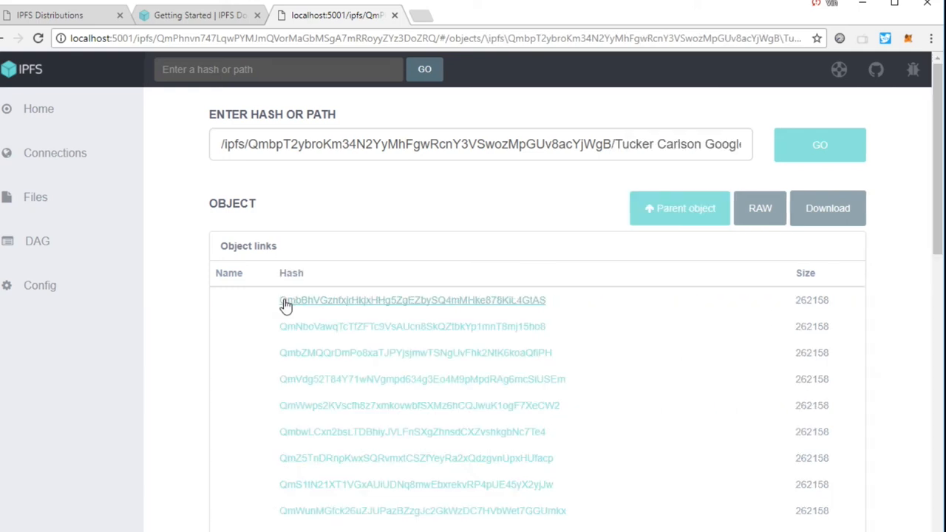
mouse_move(516, 144)
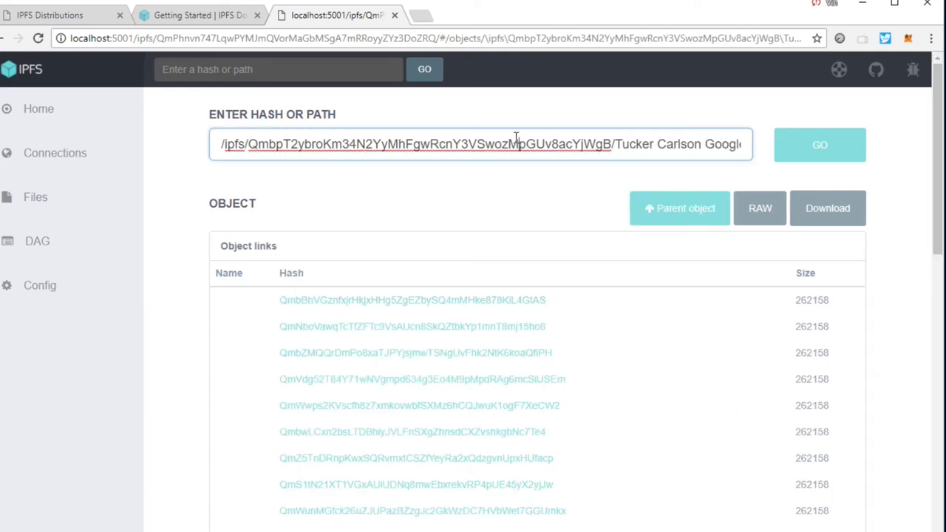
triple_click(480, 143)
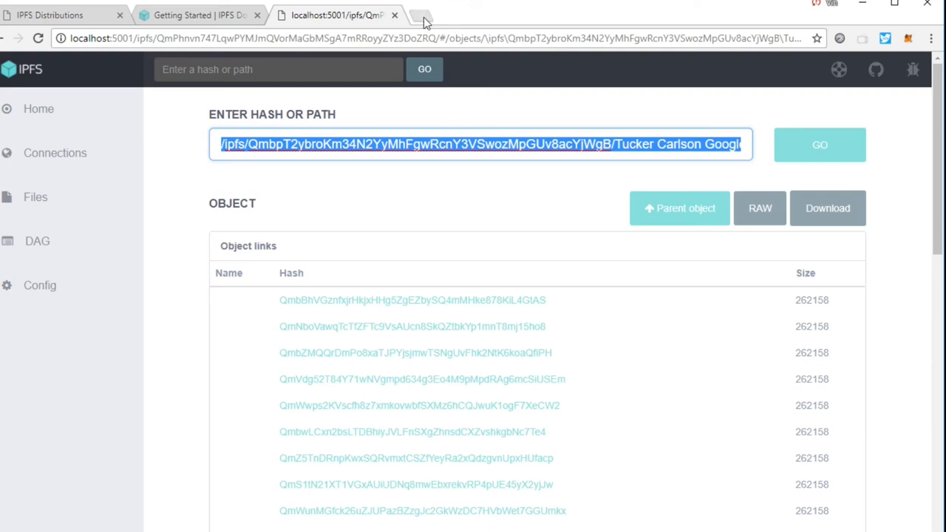
Start a new browser tab heading to ipfs.io
left_click(421, 15)
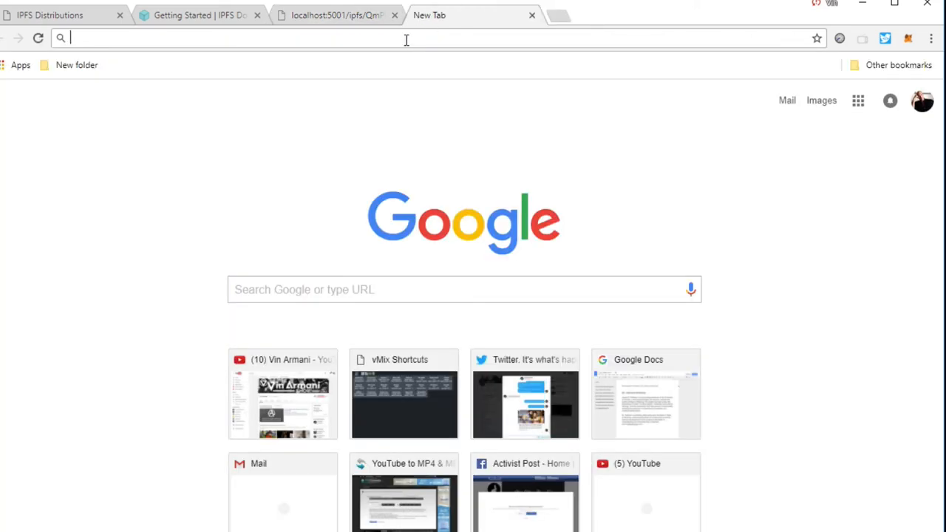
type("ipfs")
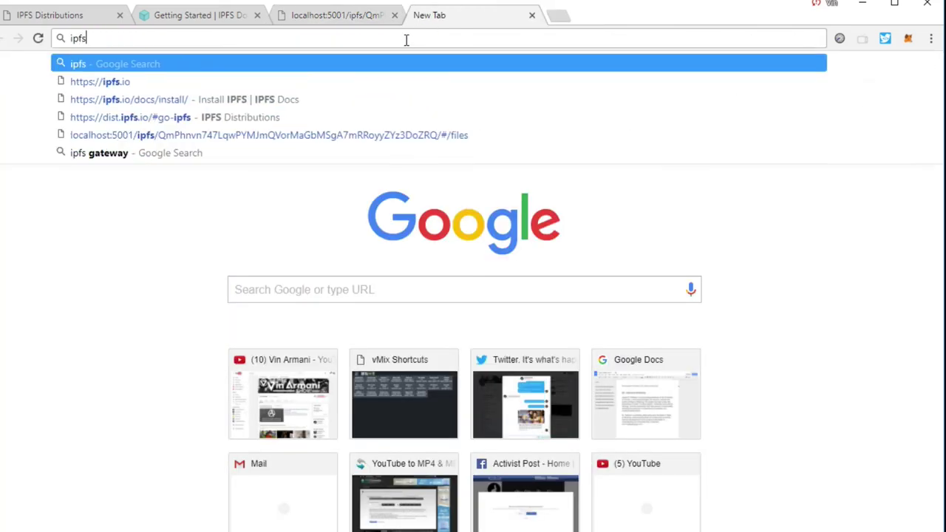
type(".io")
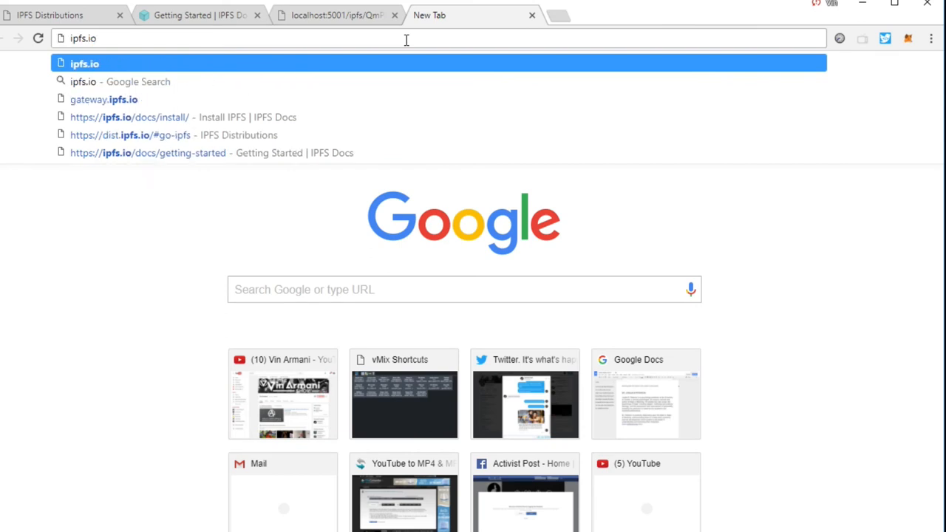